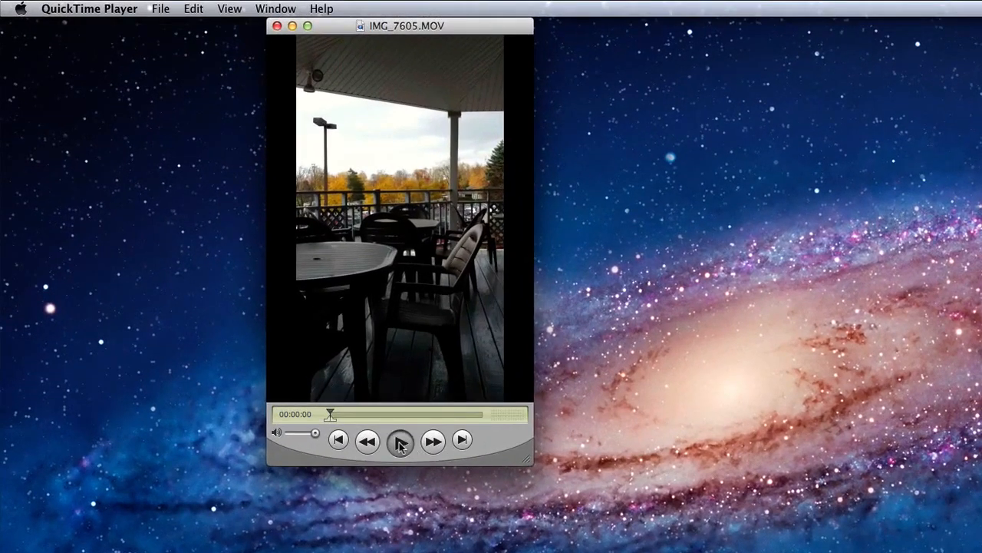
- Play the portrait patio clip for a moment and pause it
click(399, 442)
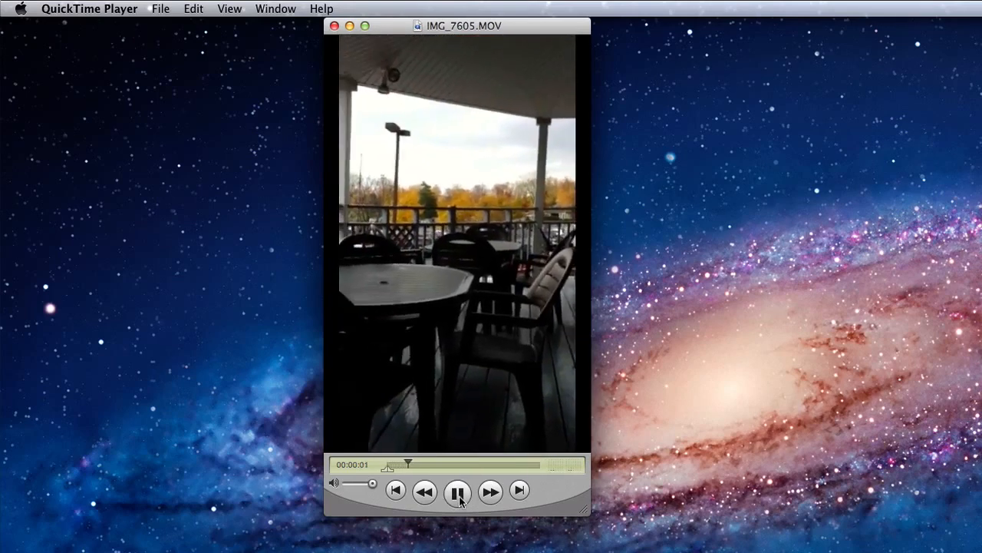
click(457, 491)
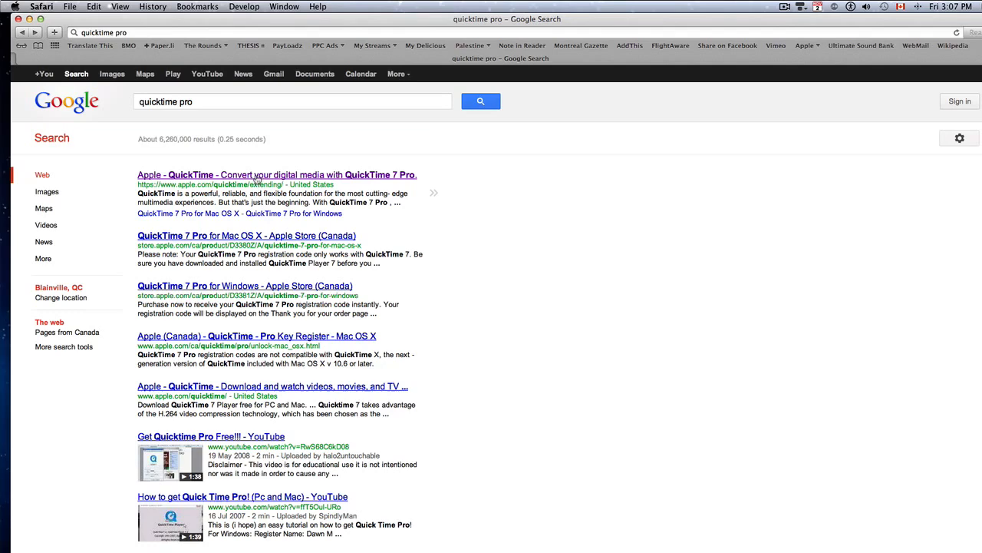
- Open Apple's QuickTime 7 Pro purchase page from the search results
click(277, 175)
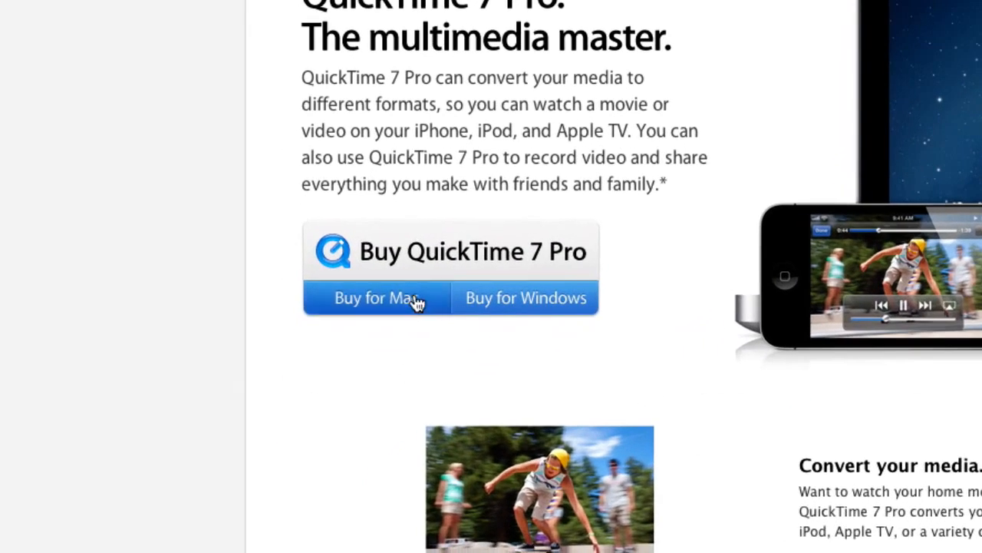
mouse_move(514, 325)
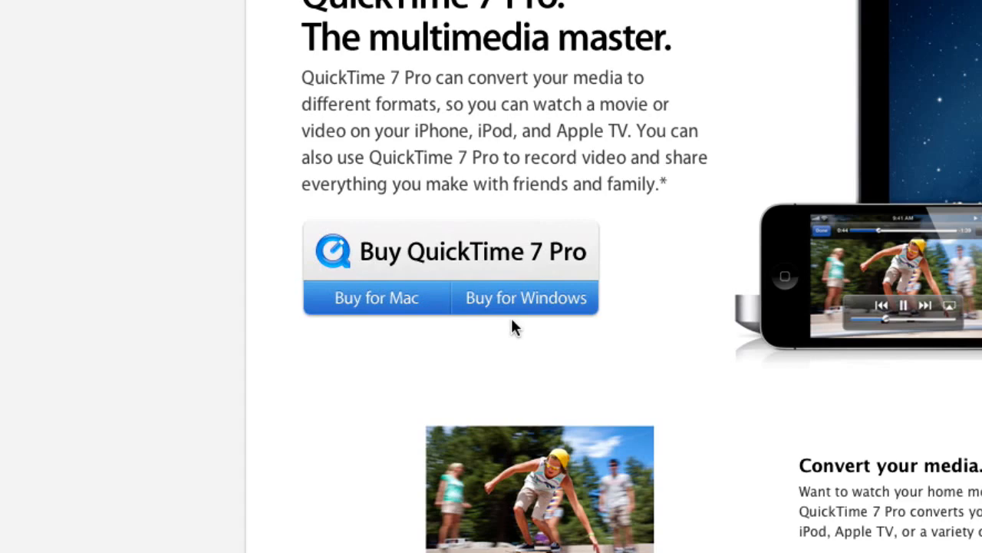
mouse_move(514, 329)
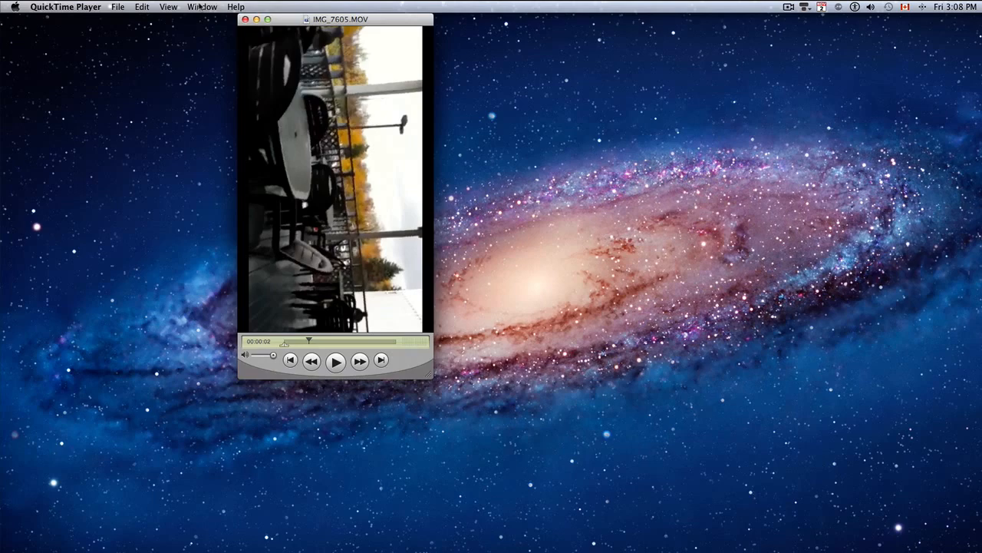
- Rotate the movie's Video Track in Movie Properties > Visual Settings so the footage sits upright
click(203, 6)
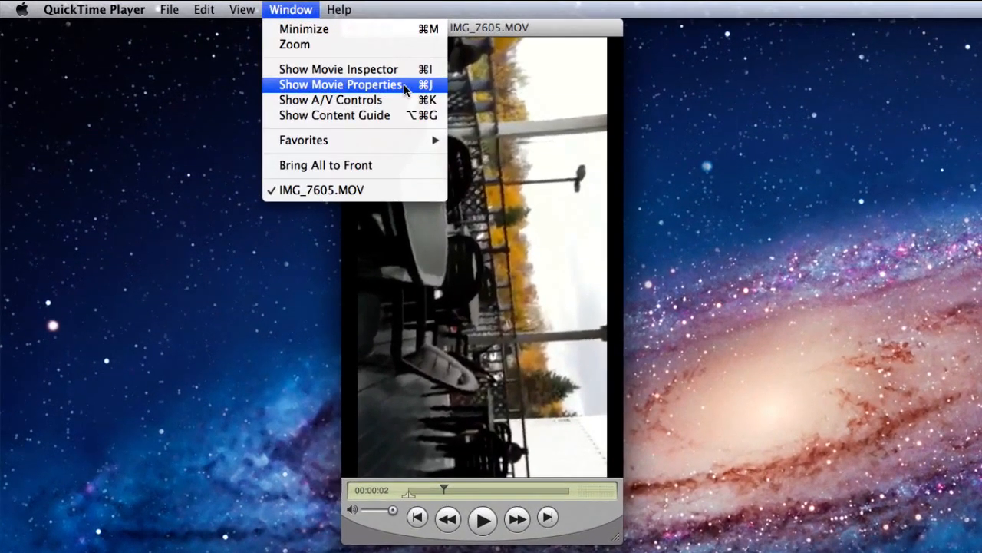
click(341, 84)
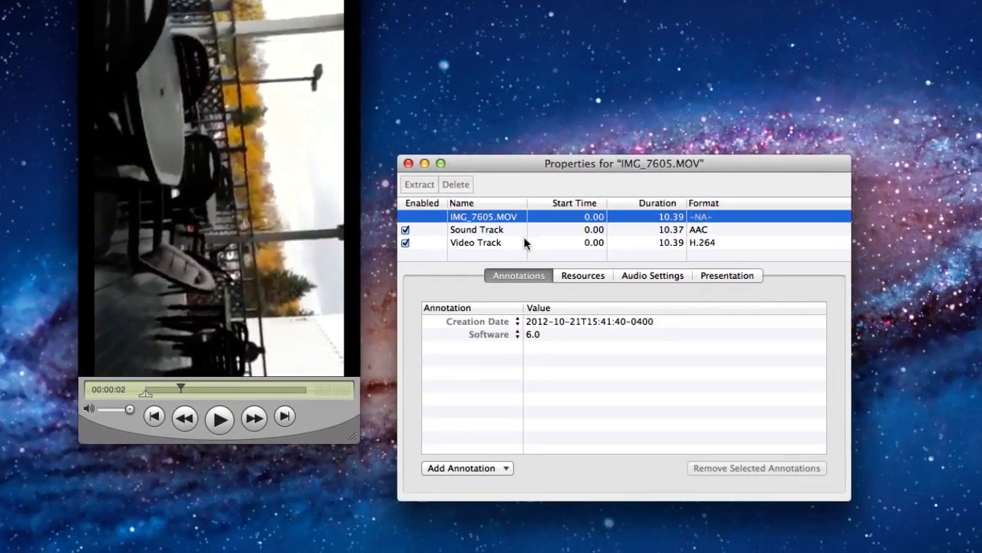
click(476, 242)
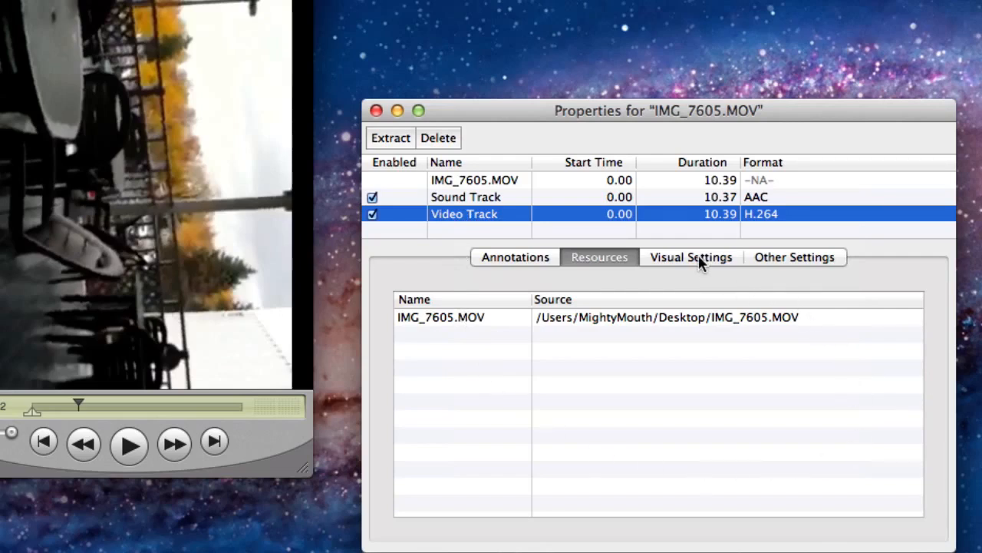
click(691, 257)
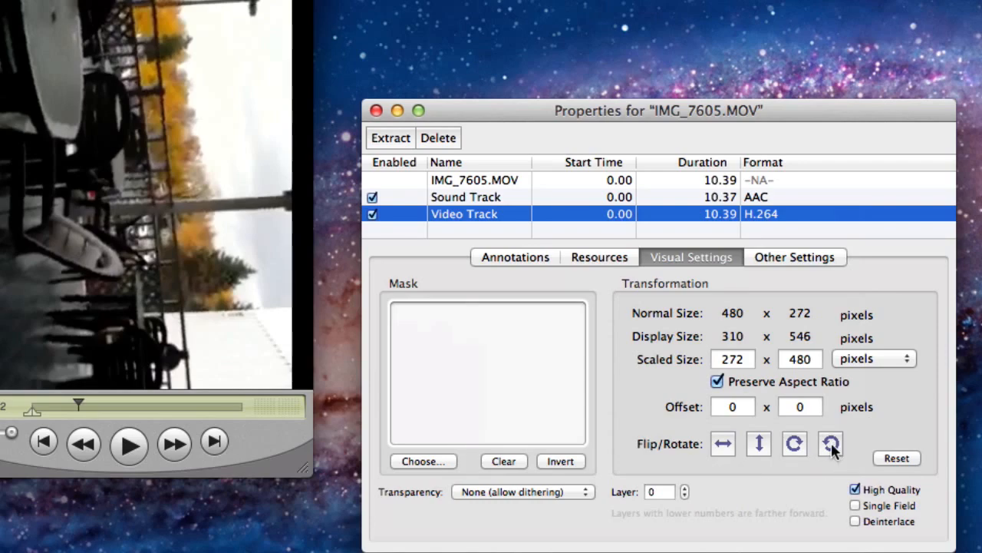
click(832, 444)
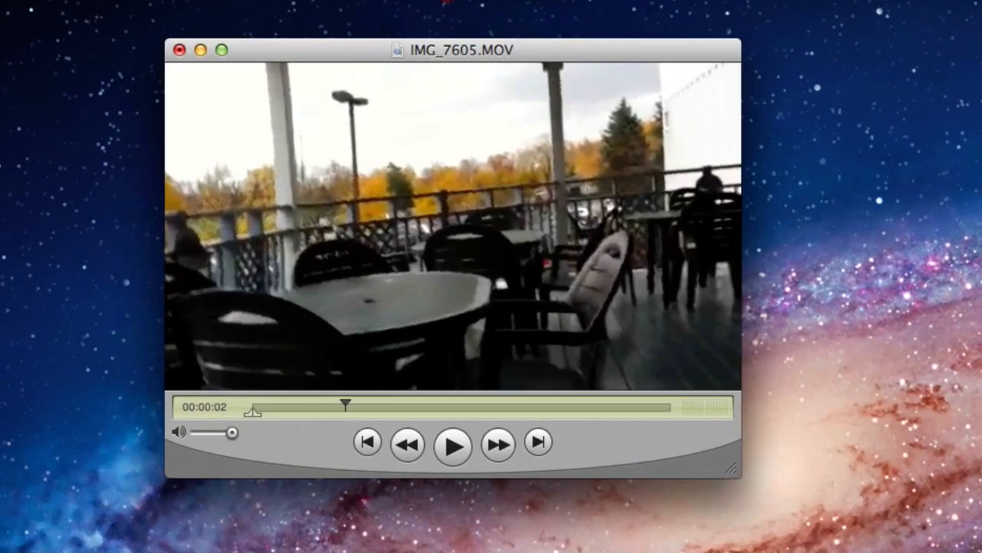
- Select the sideways opening portion of the clip and delete it
drag(344, 406, 276, 405)
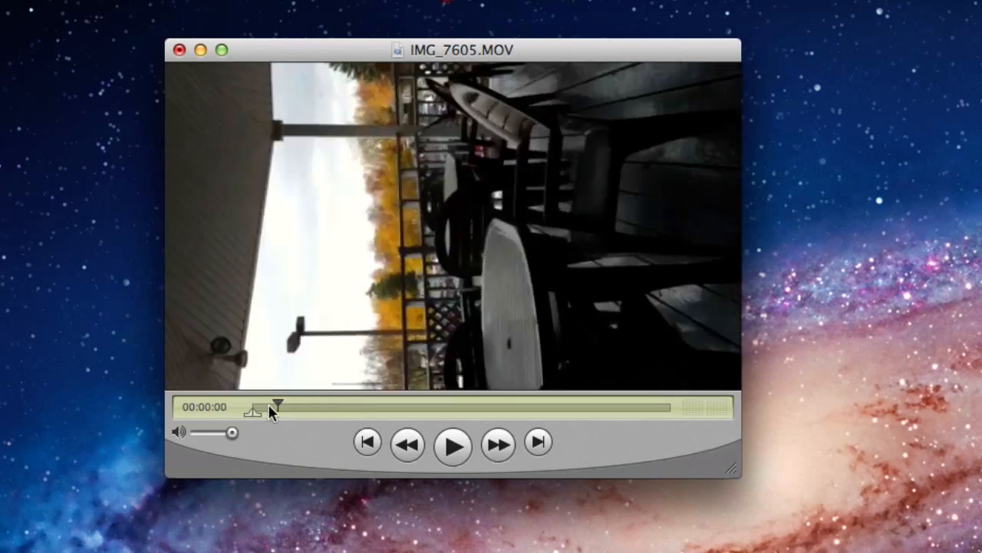
click(451, 445)
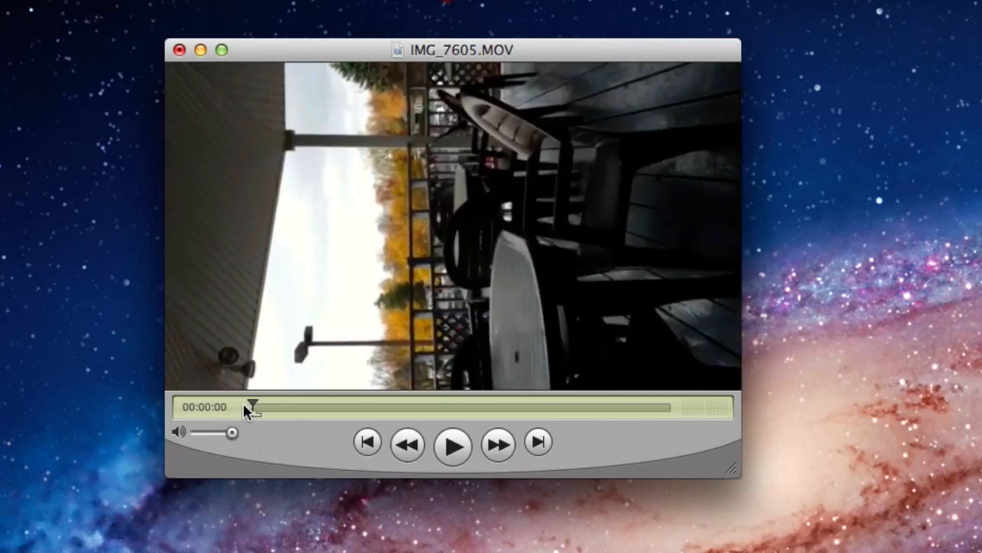
drag(253, 408, 301, 409)
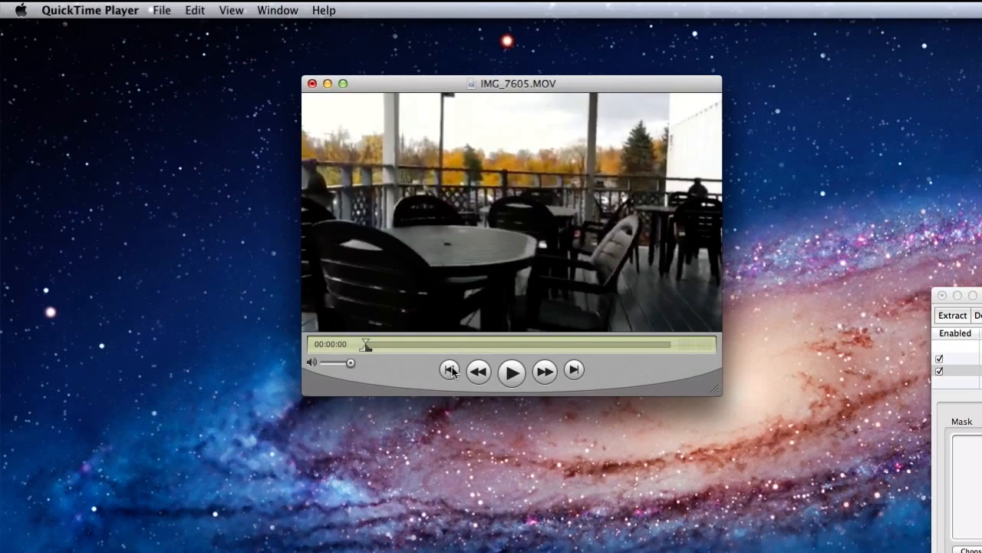
- Play the trimmed clip to confirm it starts upright, then pause
click(512, 370)
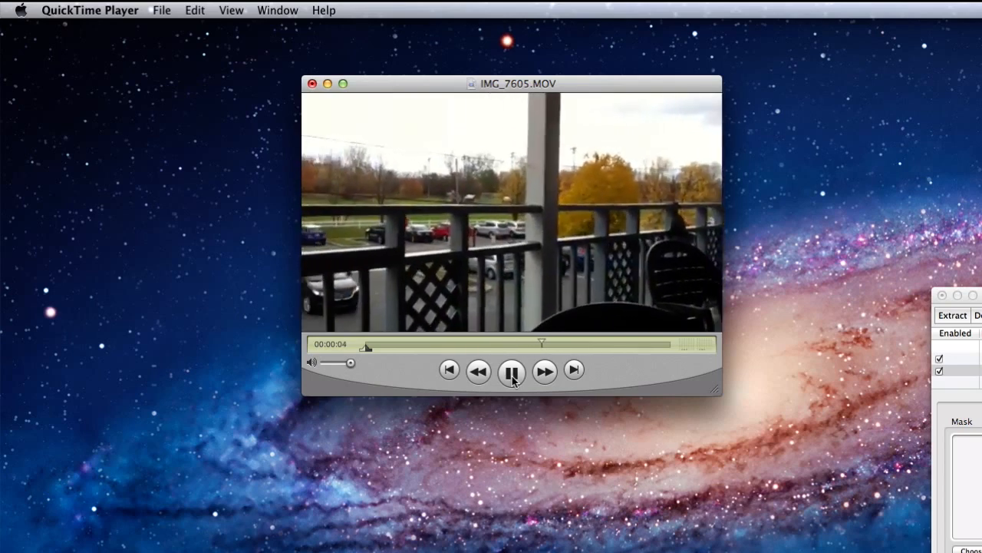
click(511, 370)
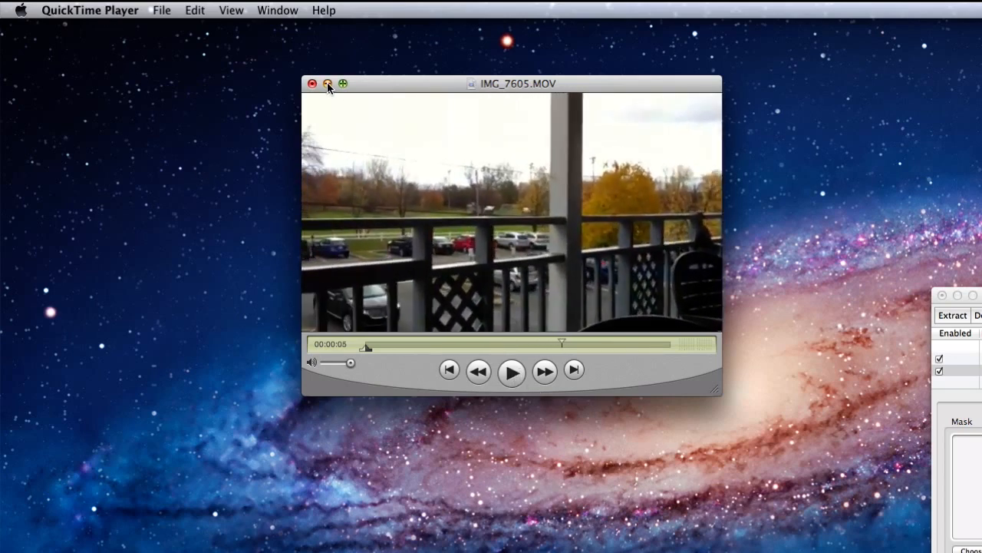
- Close the movie, reopen IMG_7605.MOV in QuickTime Player X and apply Edit > Rotate Left
click(328, 84)
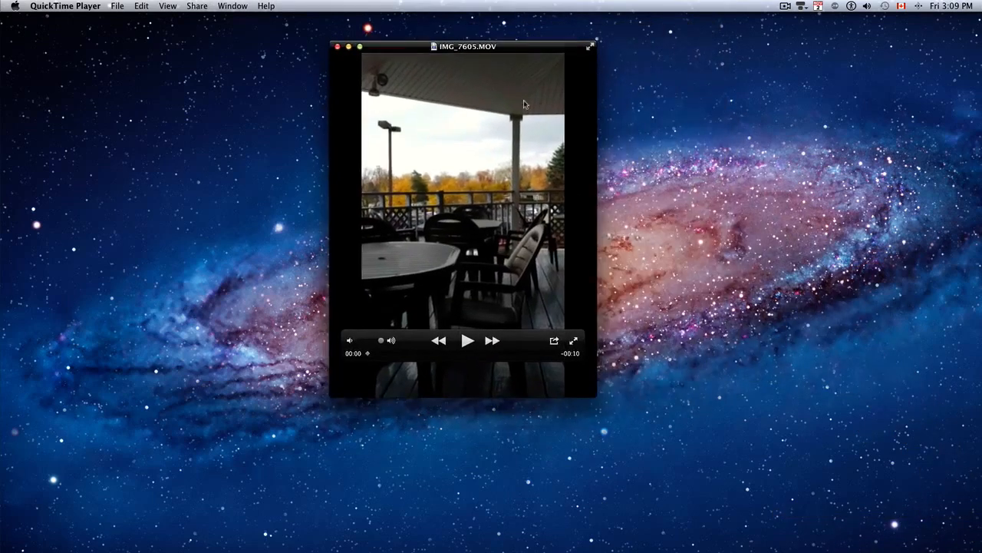
click(574, 341)
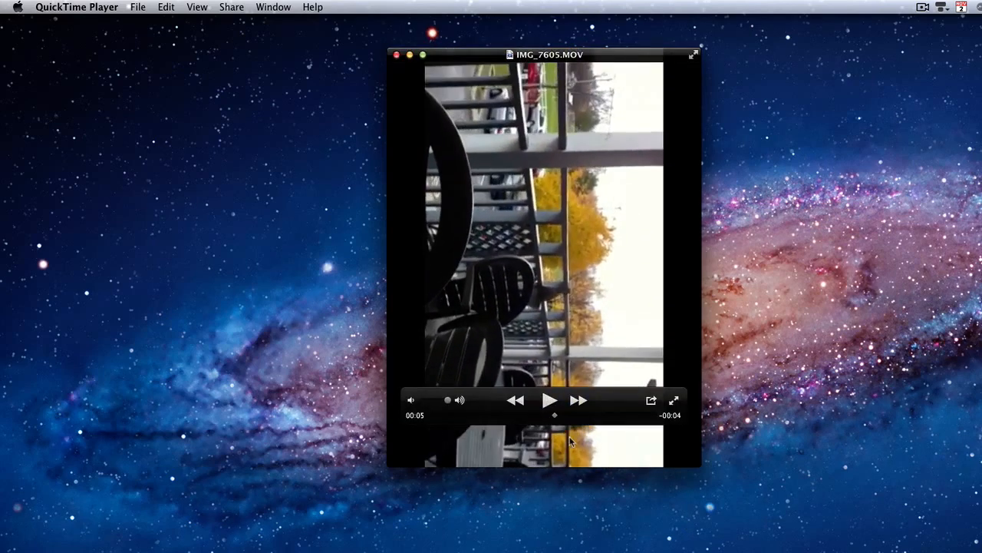
click(166, 6)
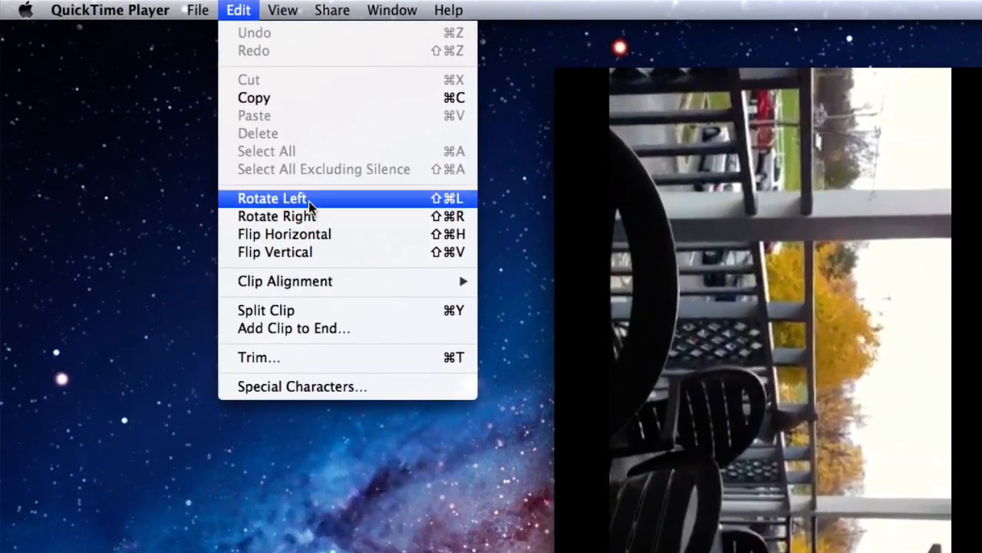
click(271, 198)
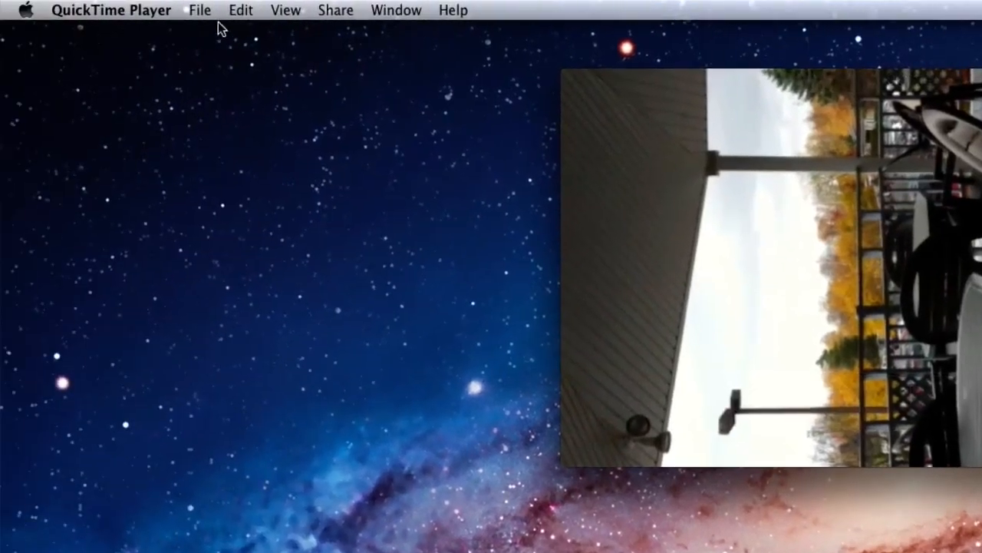
- Enter trimming mode via Edit > Trim to show the yellow trim bar
click(240, 9)
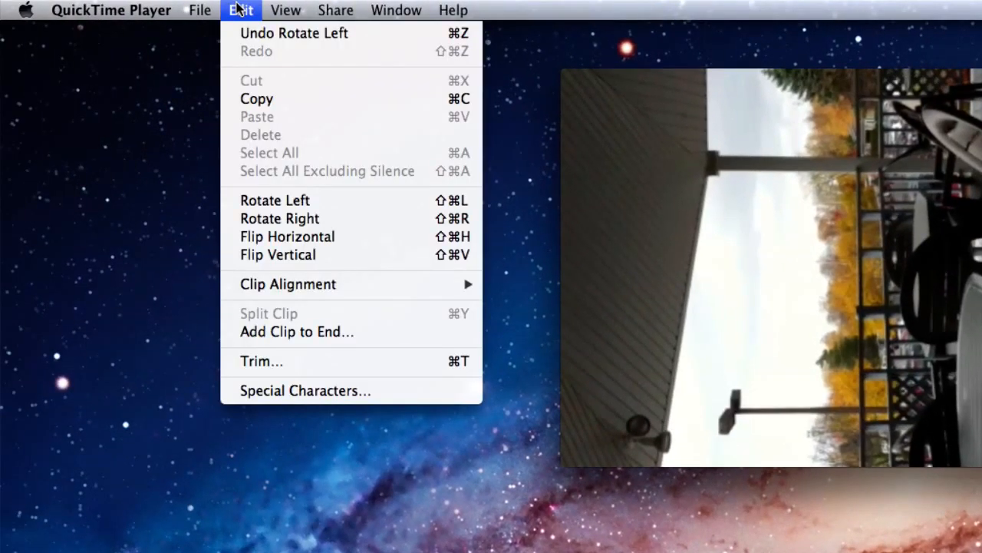
mouse_move(290, 332)
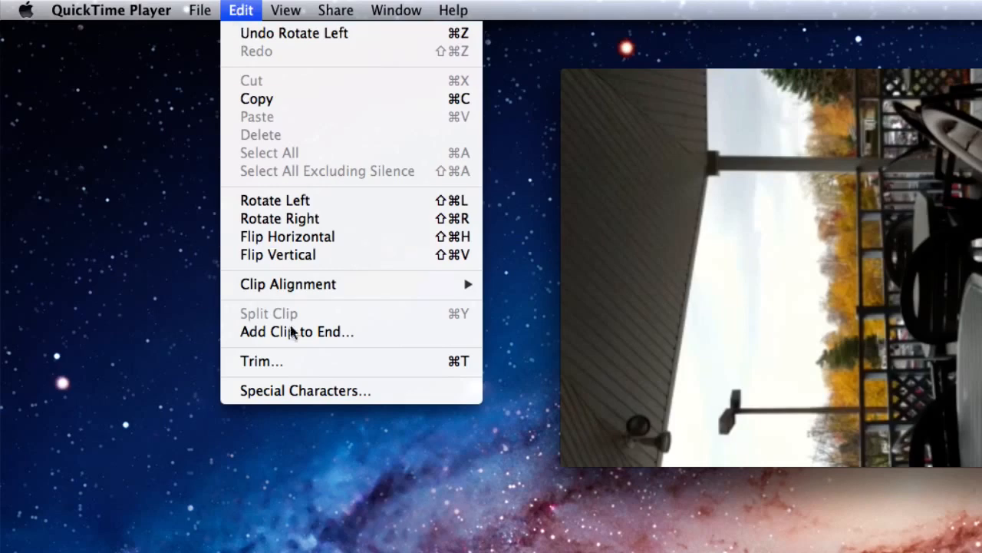
mouse_move(301, 362)
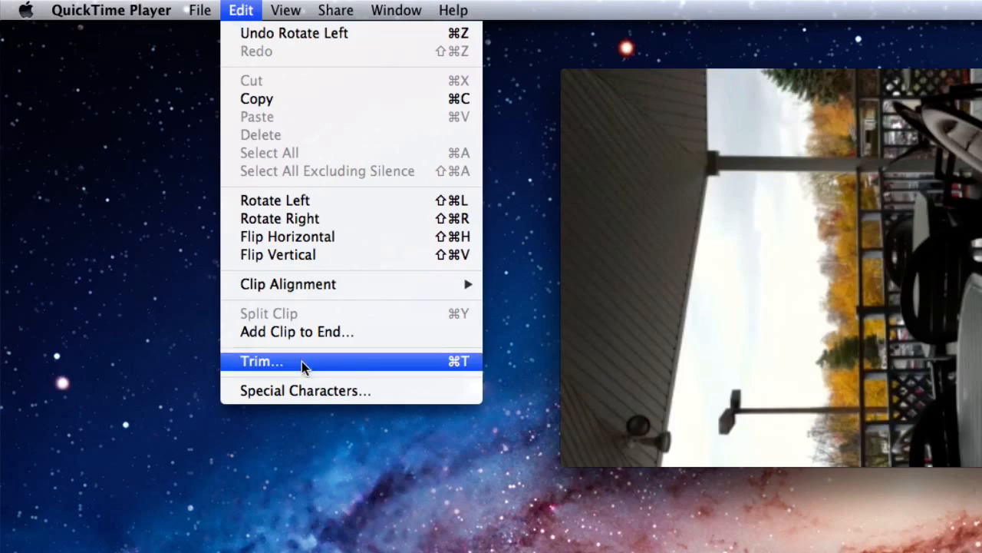
click(261, 360)
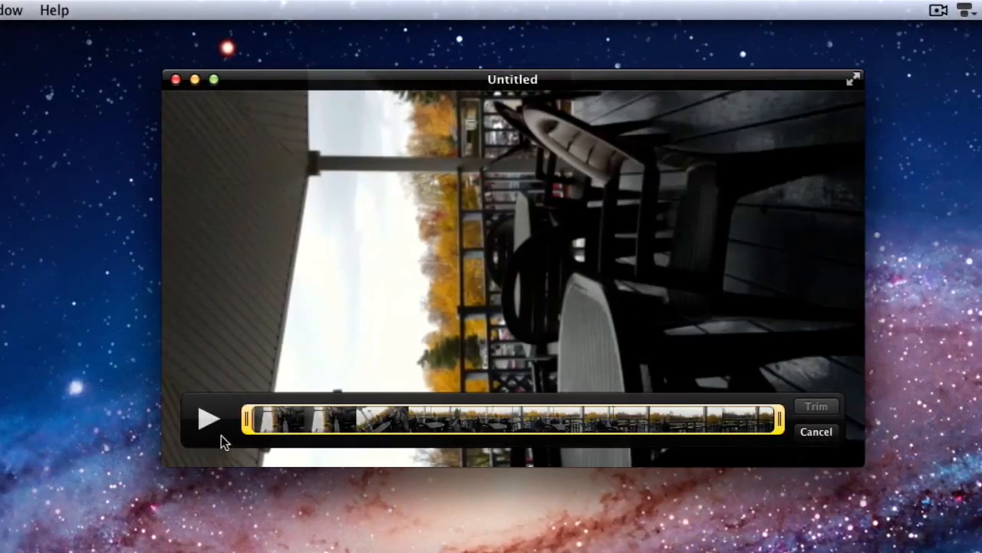